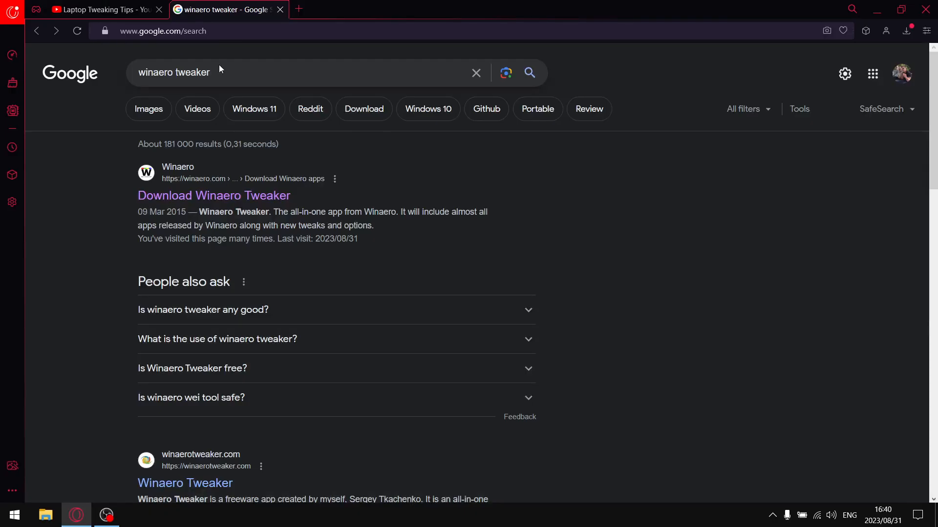
mouse_move(211, 193)
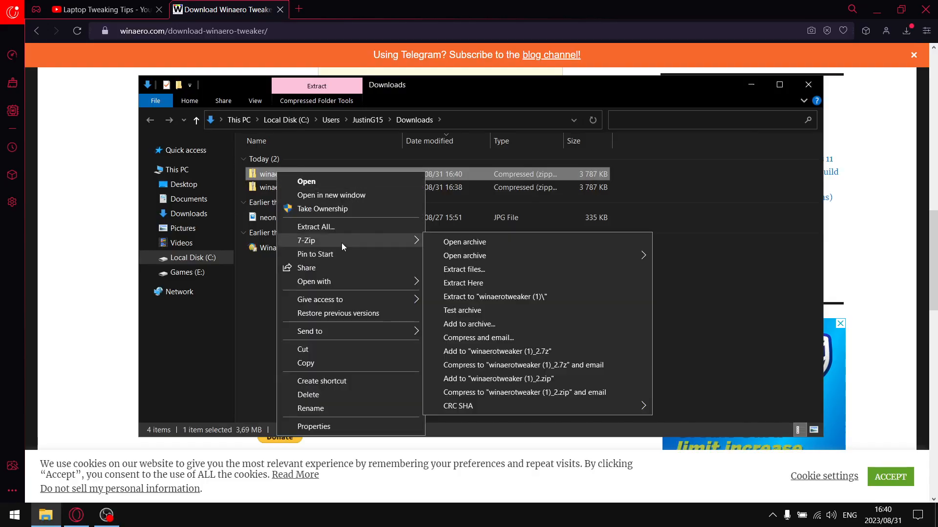
Scroll the Winaero download page to the archive-extraction screenshot
left_click(464, 243)
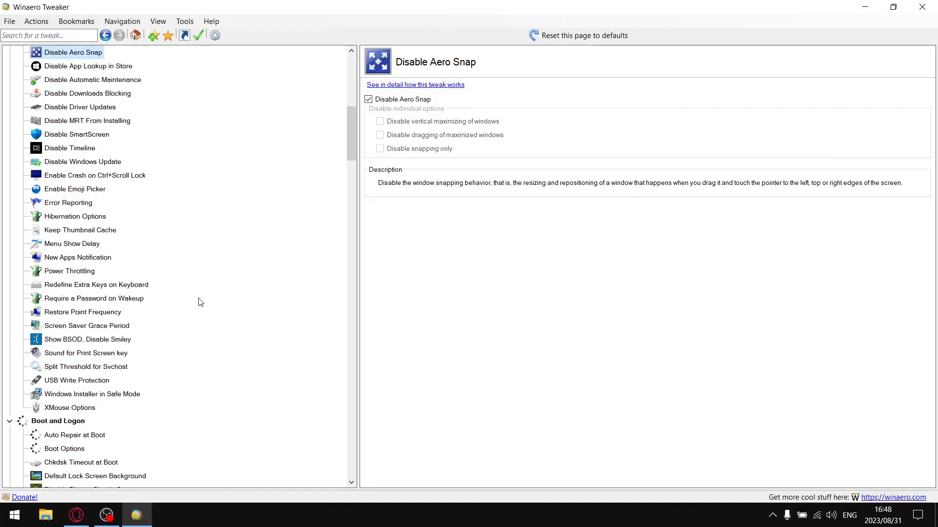
Show the Hibernation Options tweak and check that hibernation is set to disabled
left_click(75, 216)
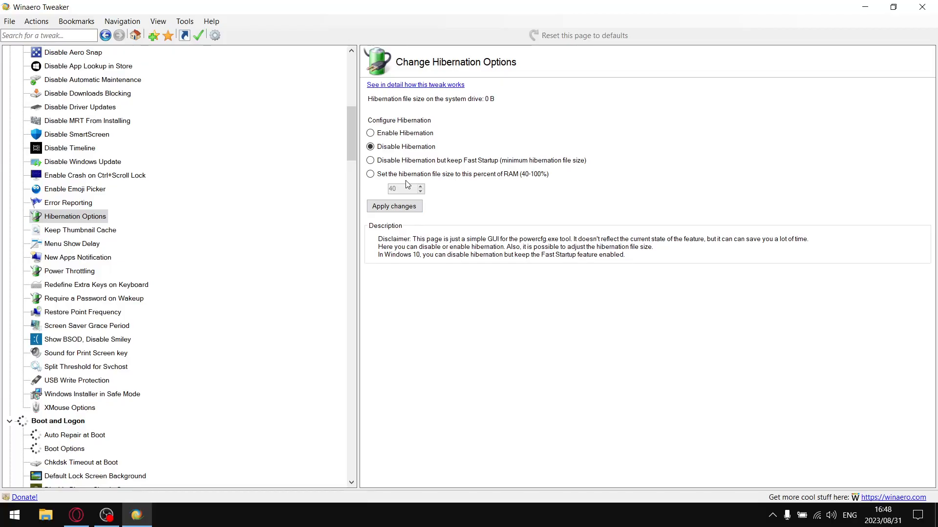
left_click(72, 243)
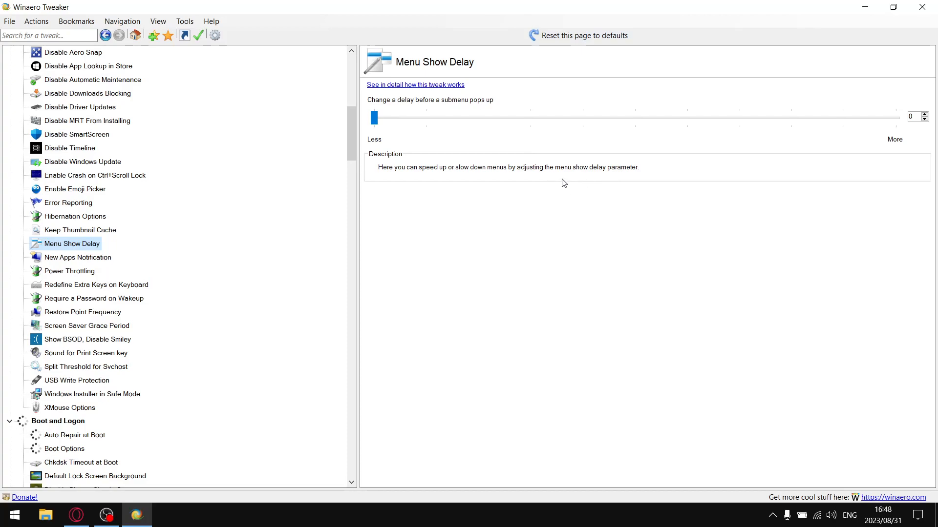
Check that the Menu Show Delay tweak's submenu delay is 0
left_click(167, 516)
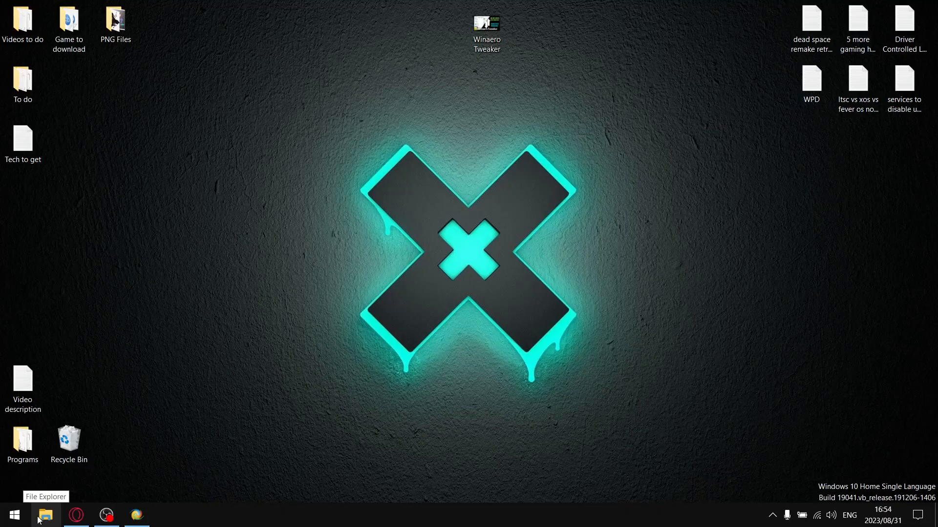
Launch a new File Explorer window to check its starting folder
double_click(487, 23)
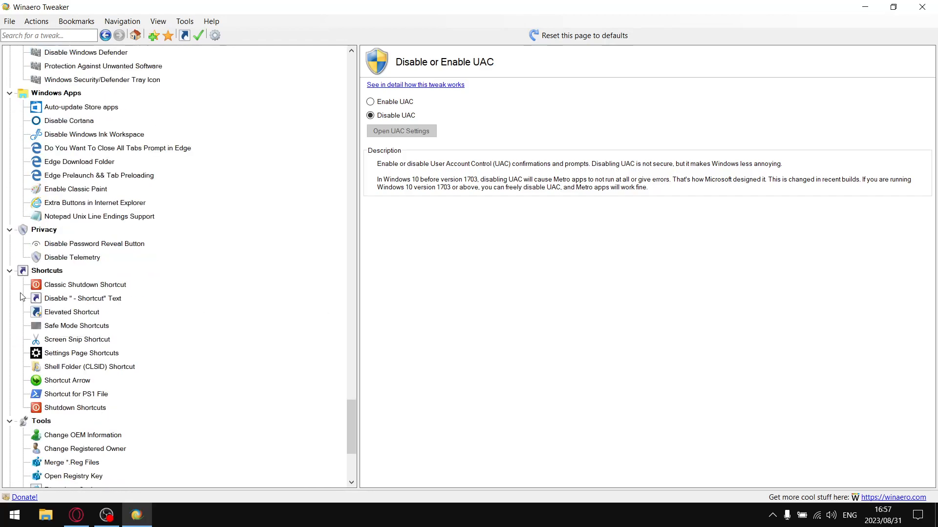
Select Disable " - Shortcut" Text under Shortcuts in the tree
left_click(82, 298)
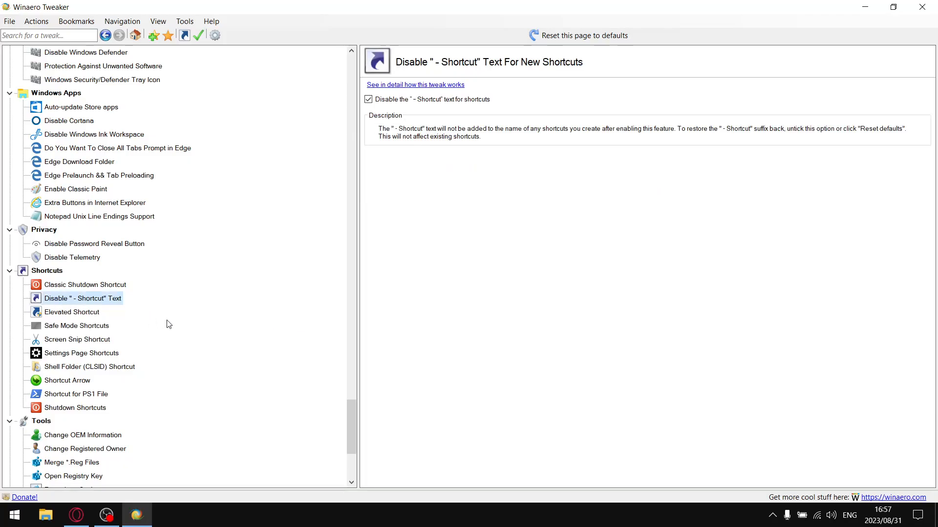